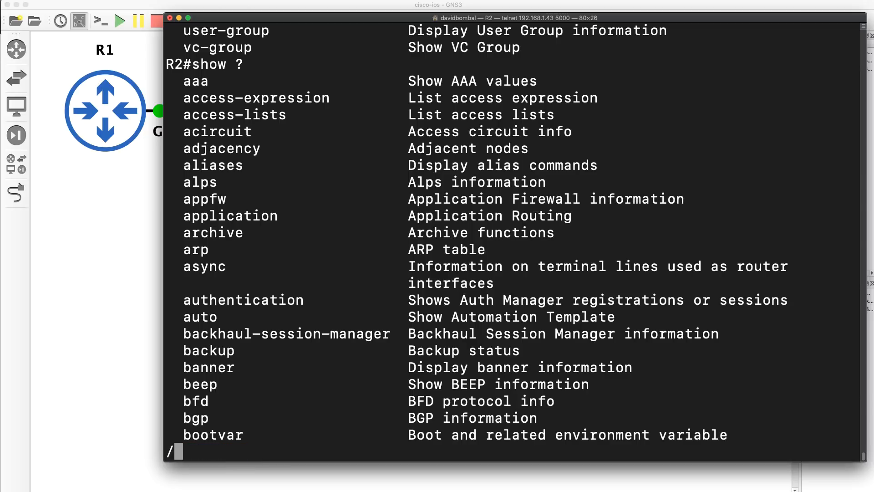
Page R2's routing table with a -192 More-prompt filter, then relist it with sh ip route
key(space)
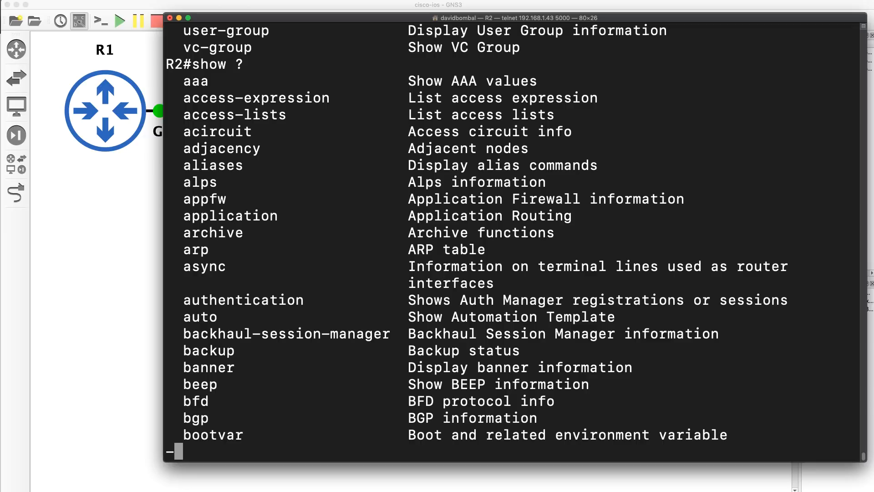
text(rout)
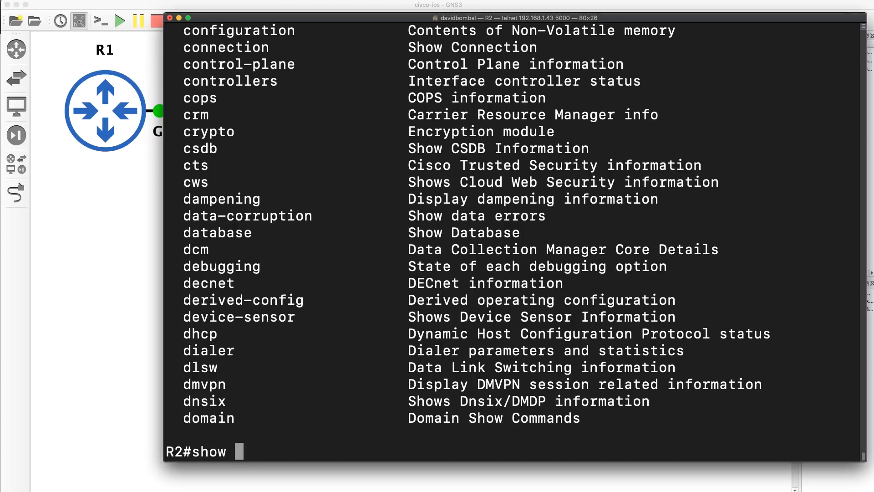
text(ip rou)
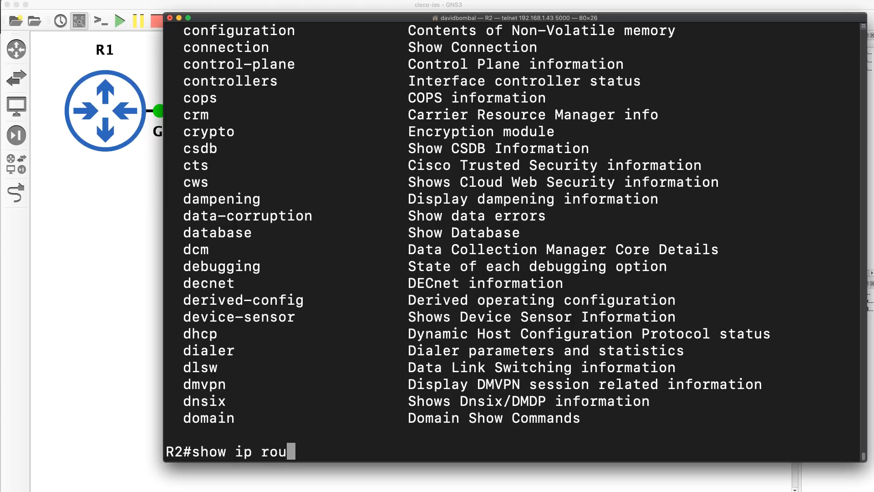
text(te)
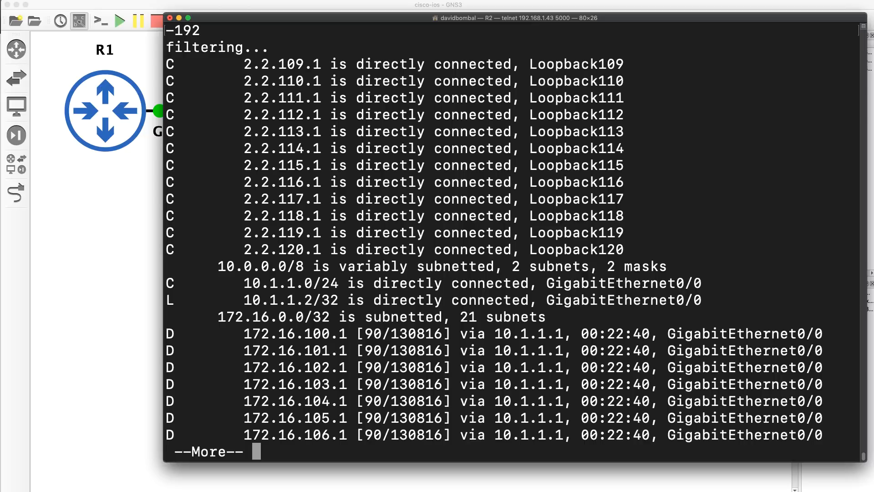
key(space)
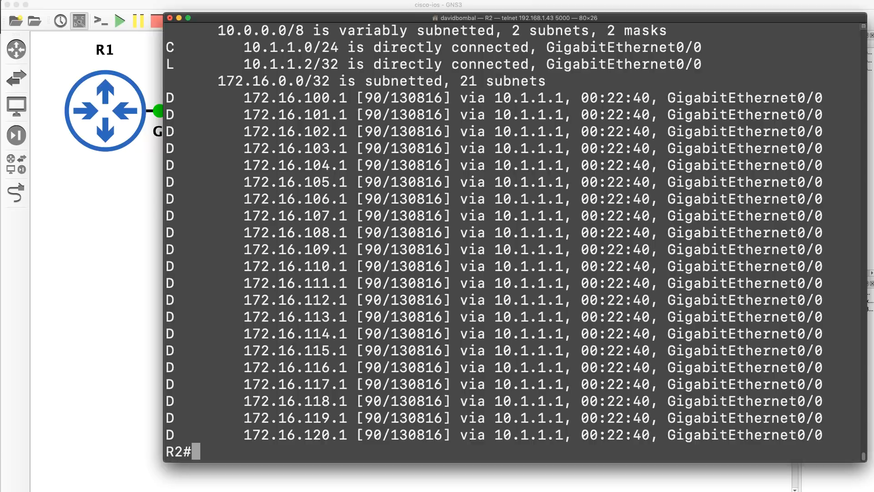
text(sh ip route)
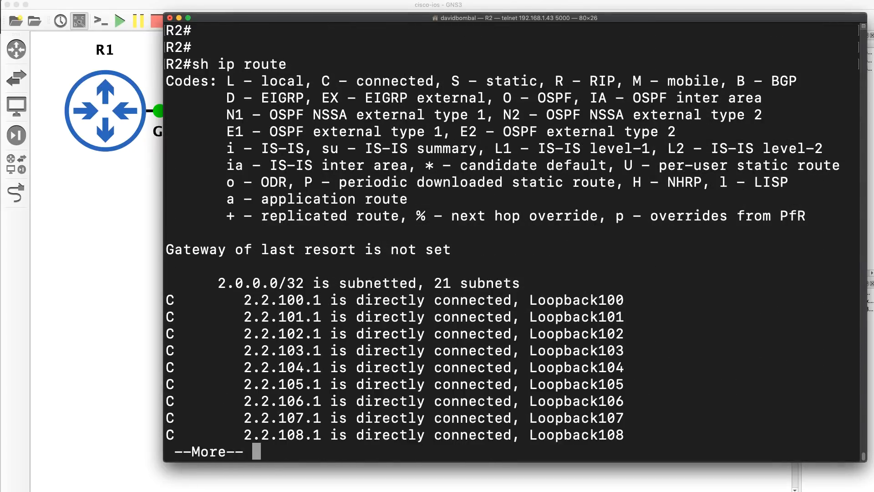
mouse_move(441, 215)
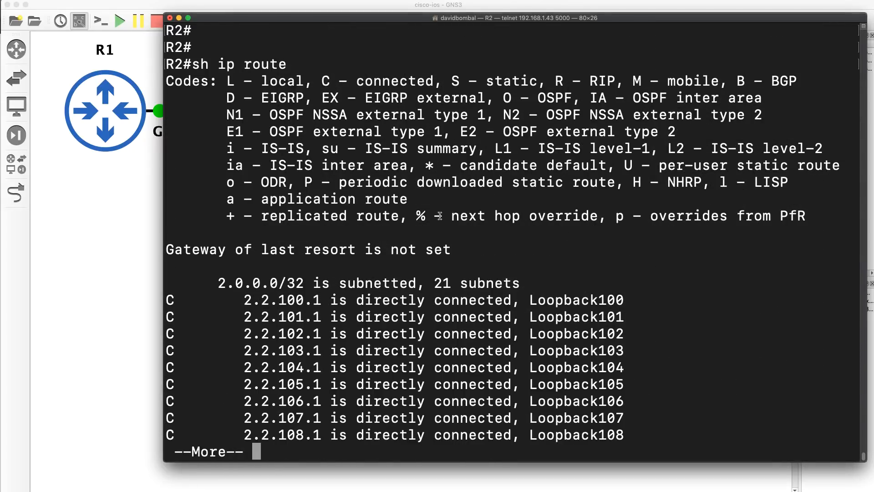
Page through R2's full routing table to the end, highlighting the 10.1.1.0/24 route, then relist it
key(space)
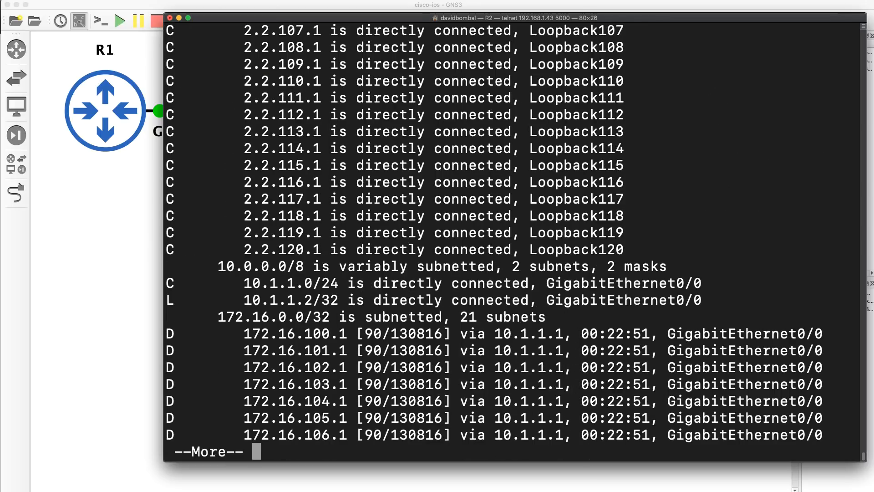
drag(254, 283, 405, 283)
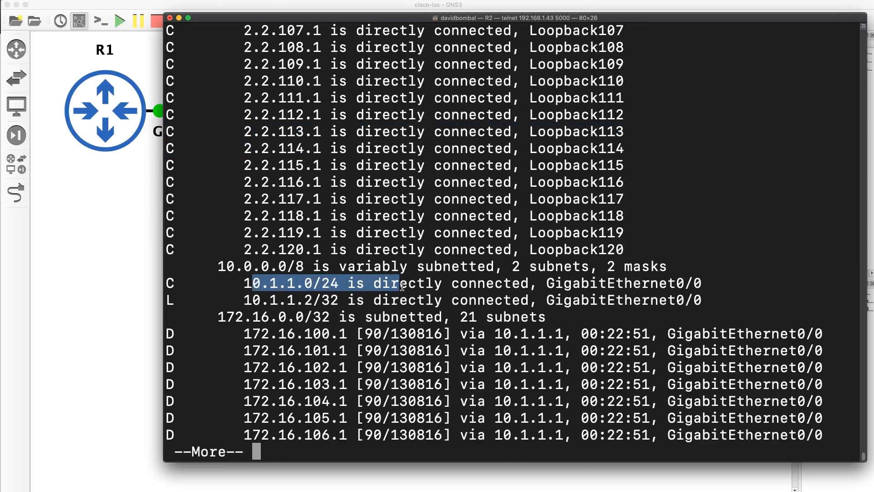
key(space)
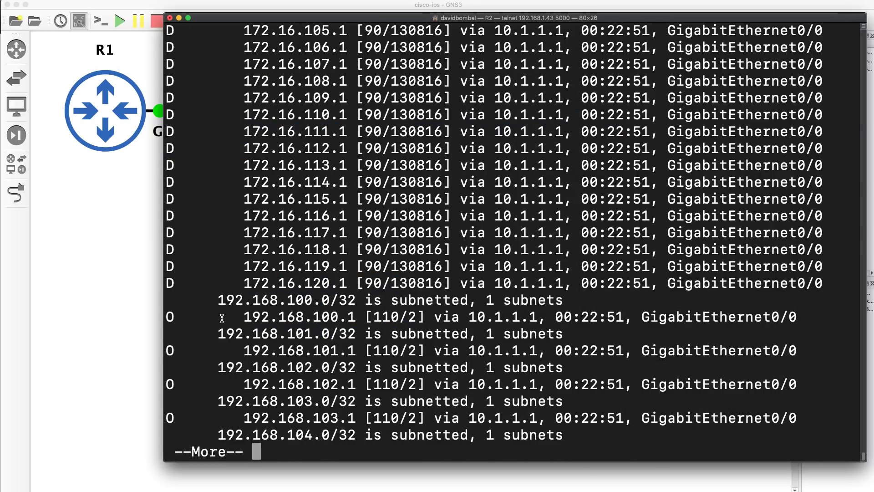
key(space)
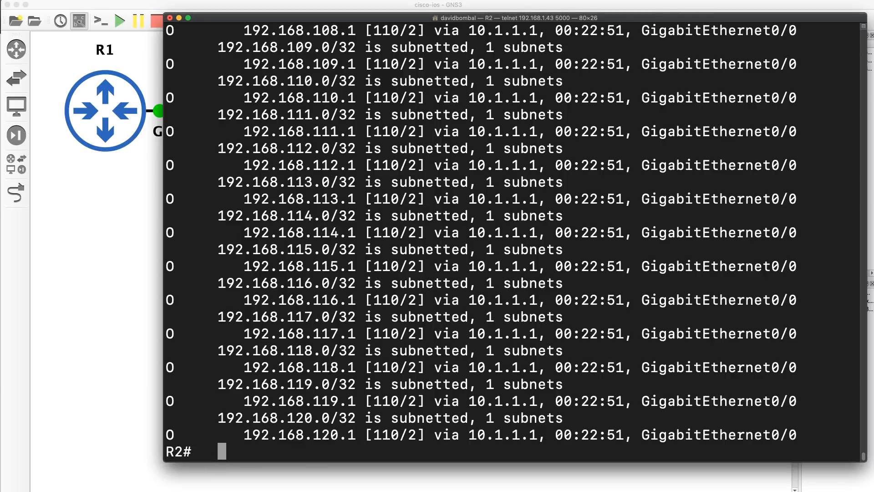
text(sh ru)
text(-172)
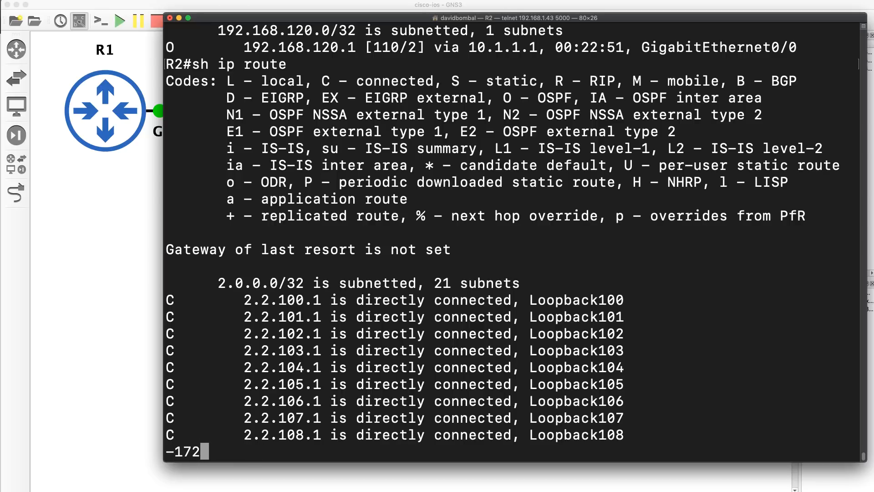
Extend the More-prompt filter to -172|192 so only 2.2 and 10.1.1 routes remain
text(|192)
text(sh)
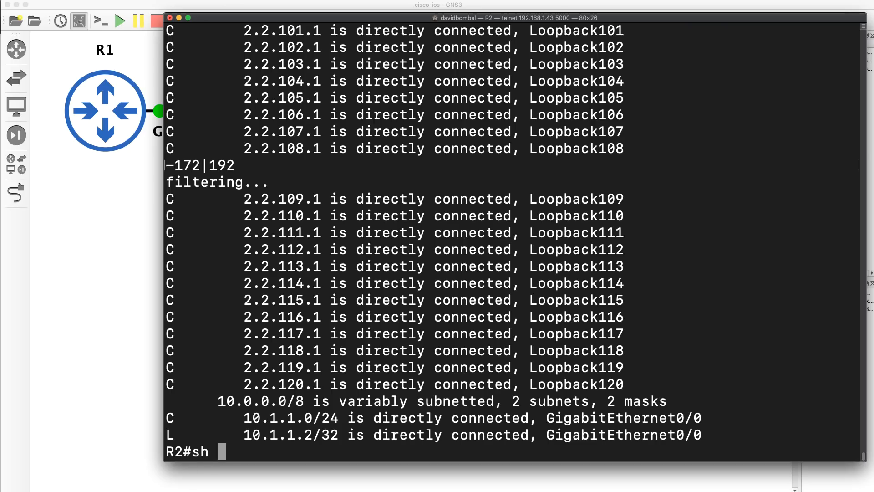
Run sh ip route | exclude 172|192 on R2, then recall the same command
text(ip route)
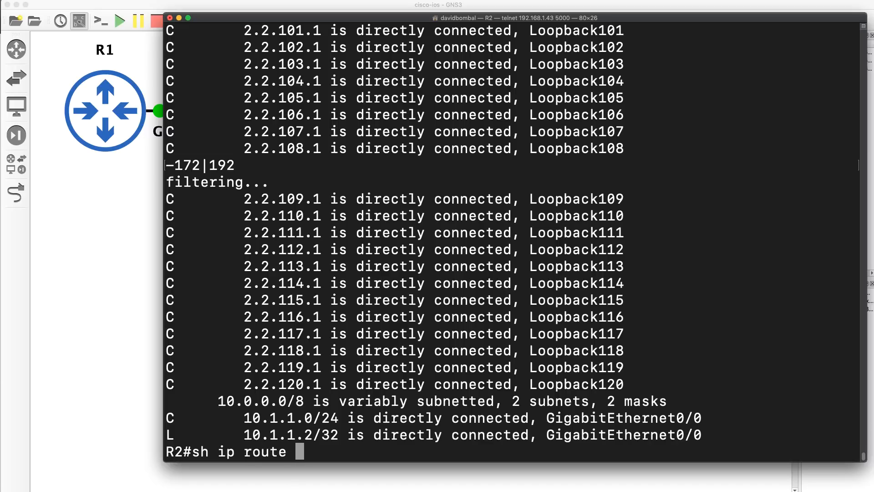
text(| incl)
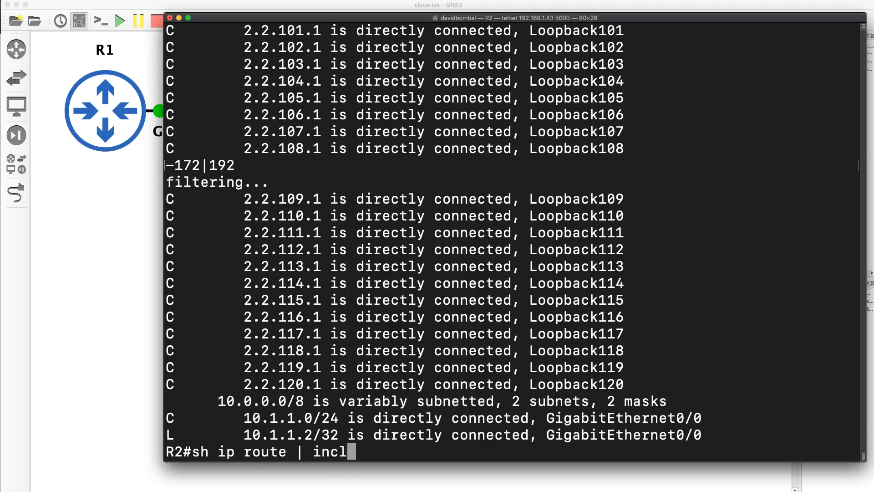
text(excl)
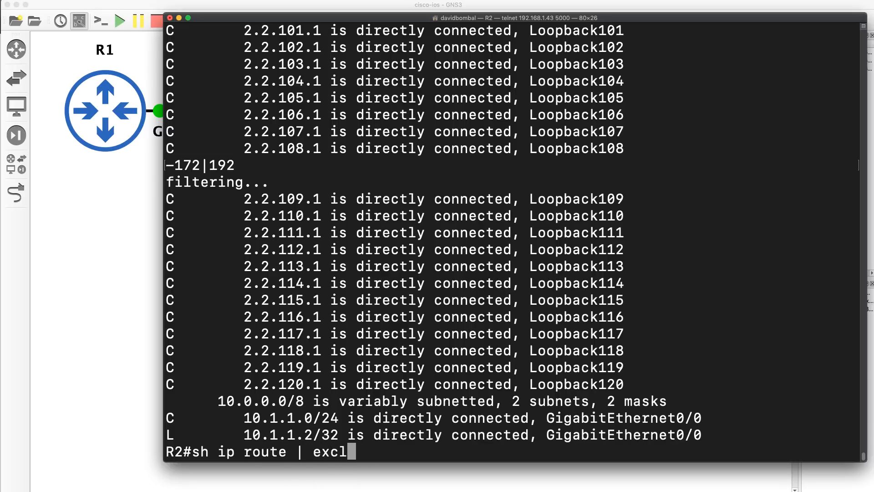
text(ude 172)
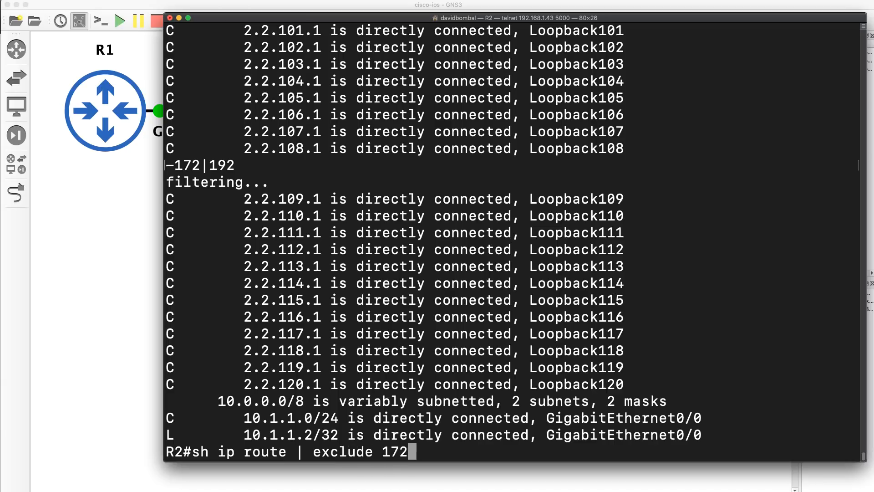
text(|192)
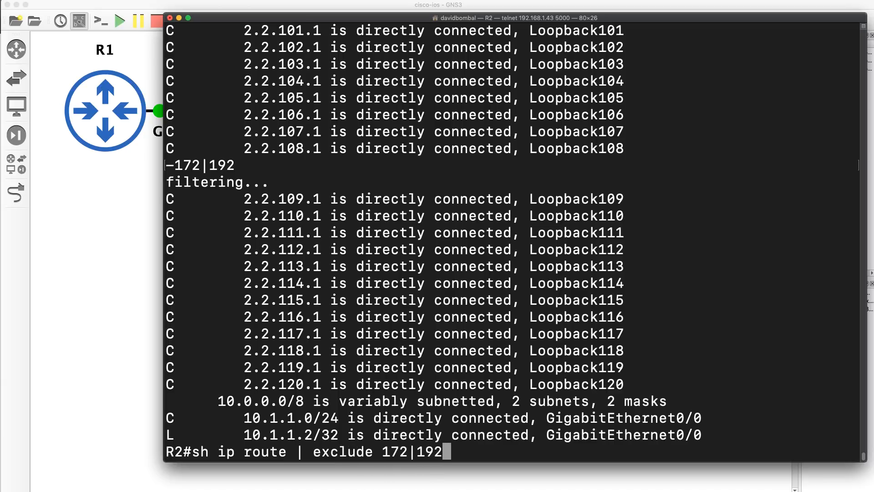
key(Enter)
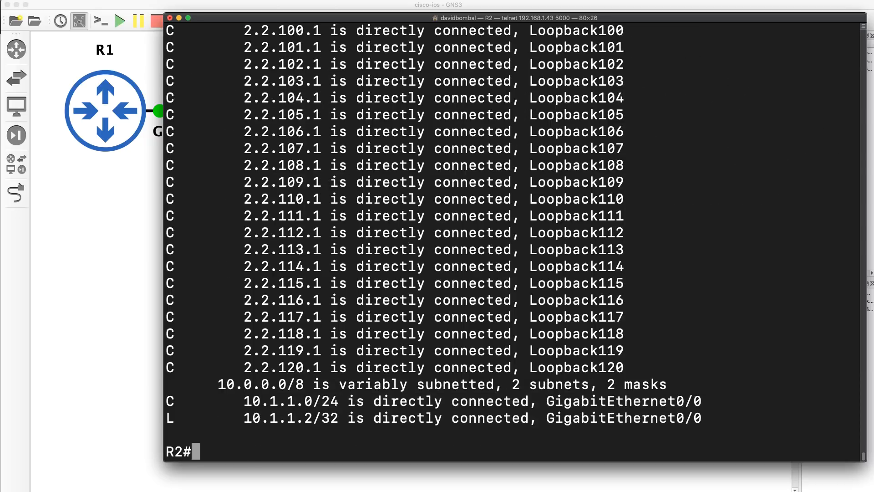
text(sh ip route | exclude 172|192)
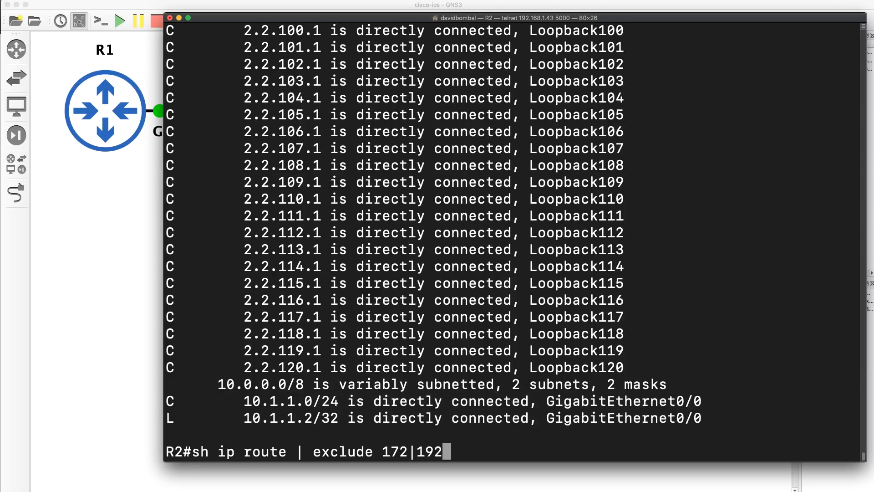